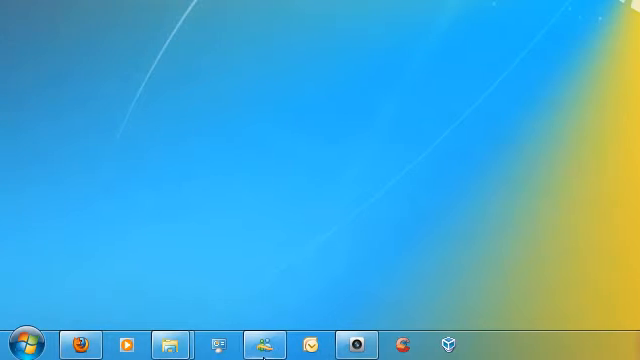
Step: Open the jump list for the pinned Windows Live Messenger taskbar icon
right_click(265, 343)
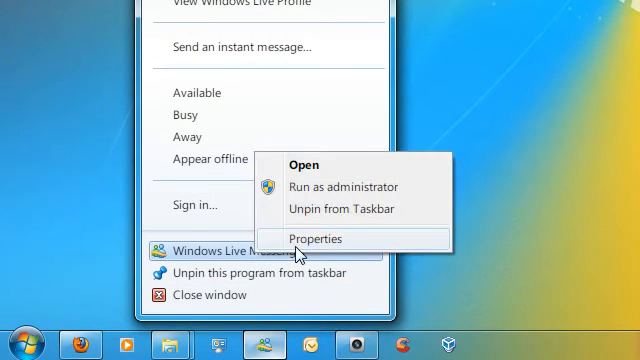
Step: In the shortcut's Properties, set Compatibility mode to Windows Vista (Service Pack 2) and confirm
click(325, 238)
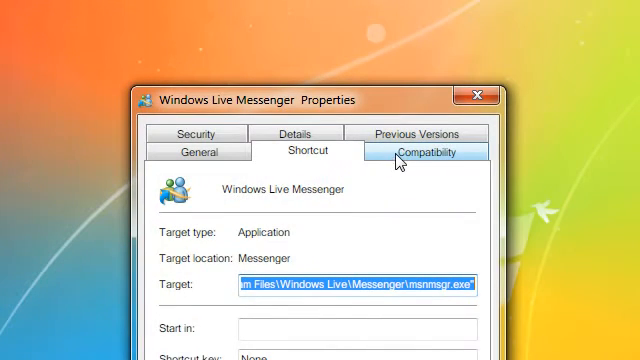
click(419, 151)
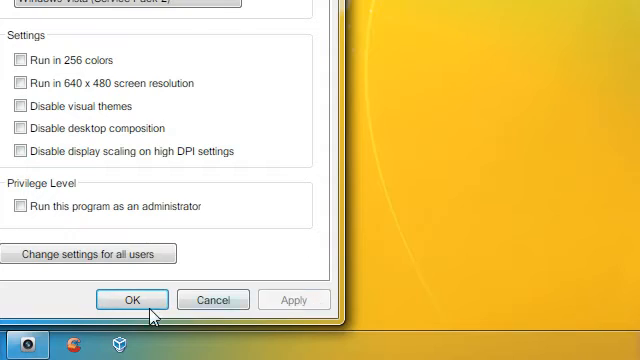
click(131, 299)
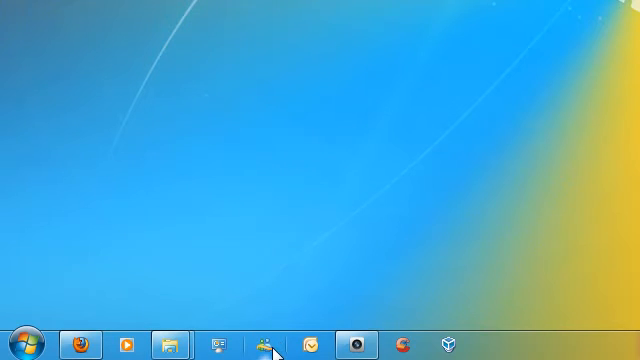
mouse_move(266, 344)
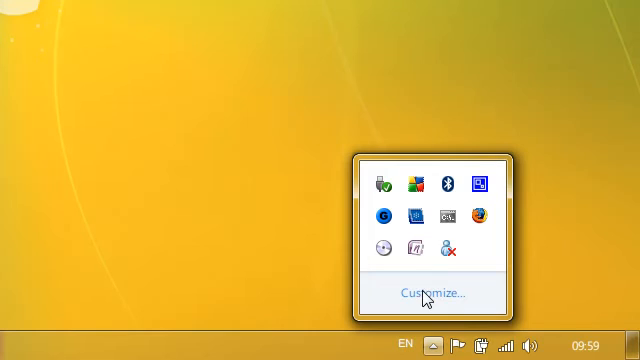
mouse_move(447, 252)
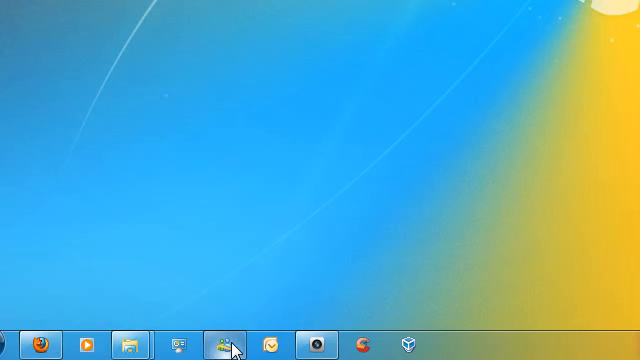
Step: Launch Windows Live Messenger from its taskbar icon to bring up the sign-in window
click(224, 344)
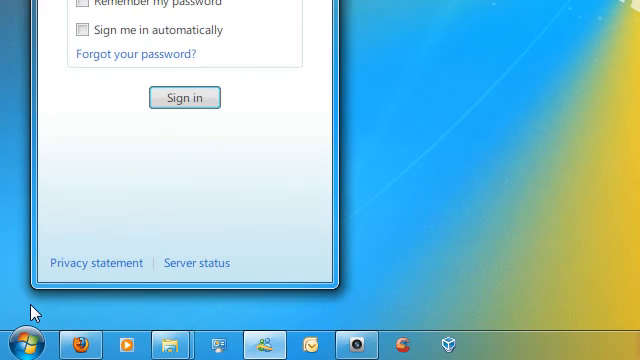